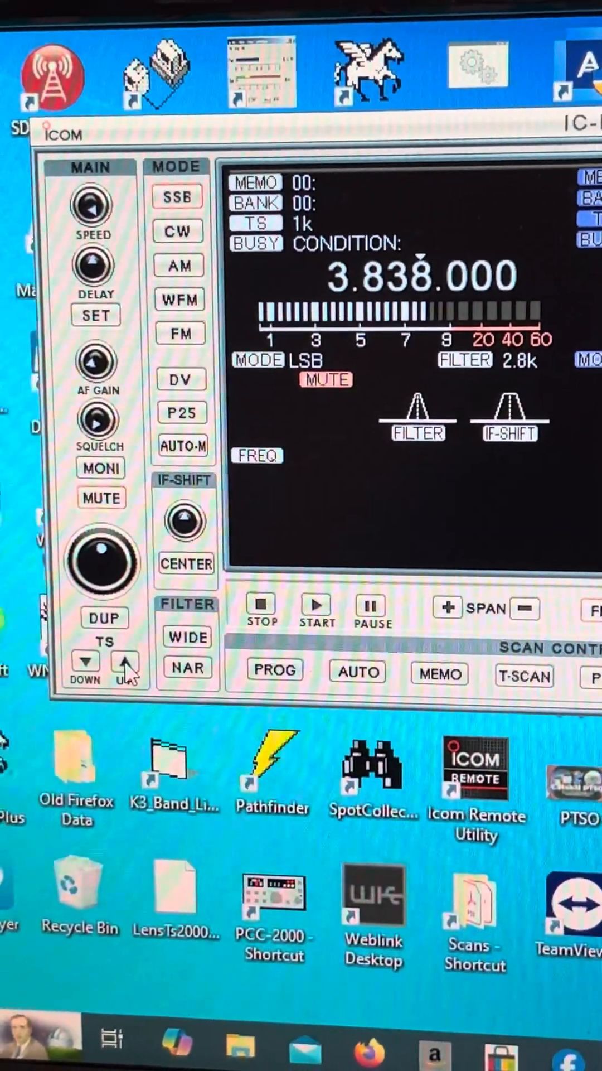
# Step: Step the tuning step up through 5k, 8.33k, 15k, 50k and 200k to 1M
pyautogui.click(125, 662)
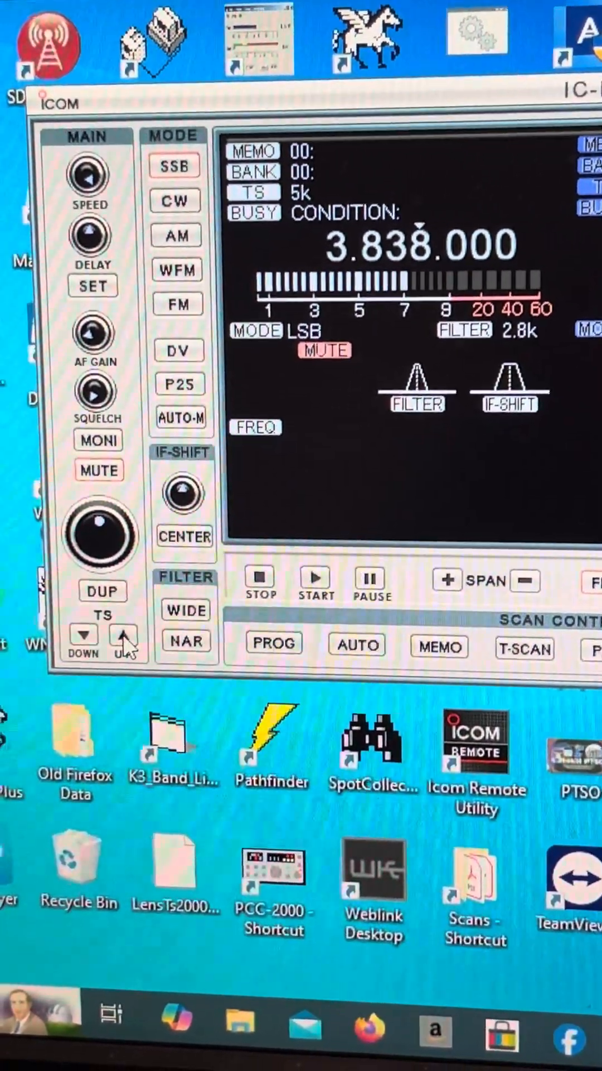
pyautogui.click(123, 635)
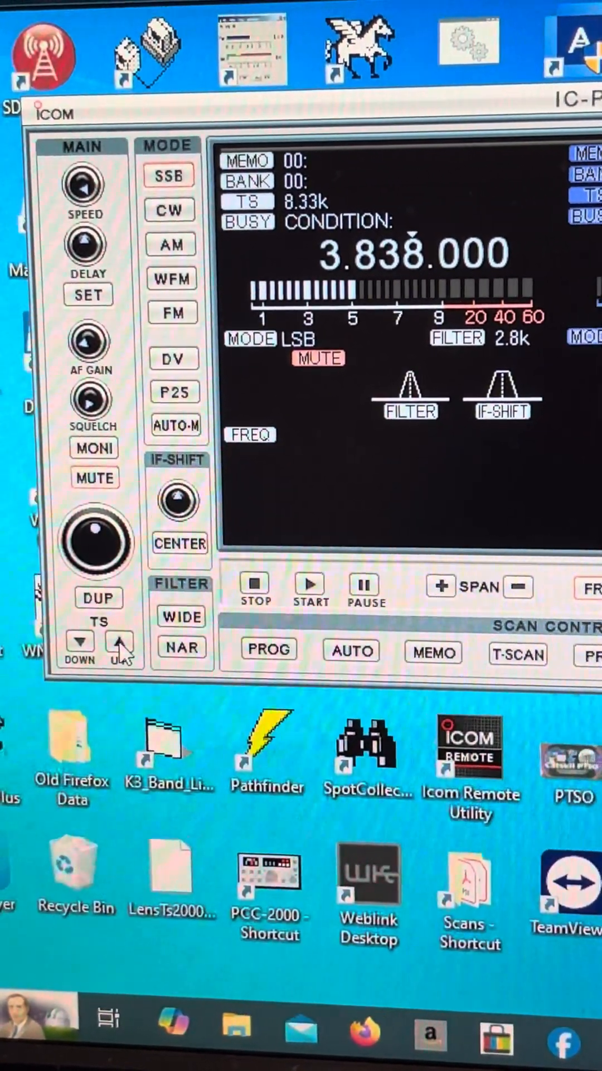
pyautogui.click(119, 638)
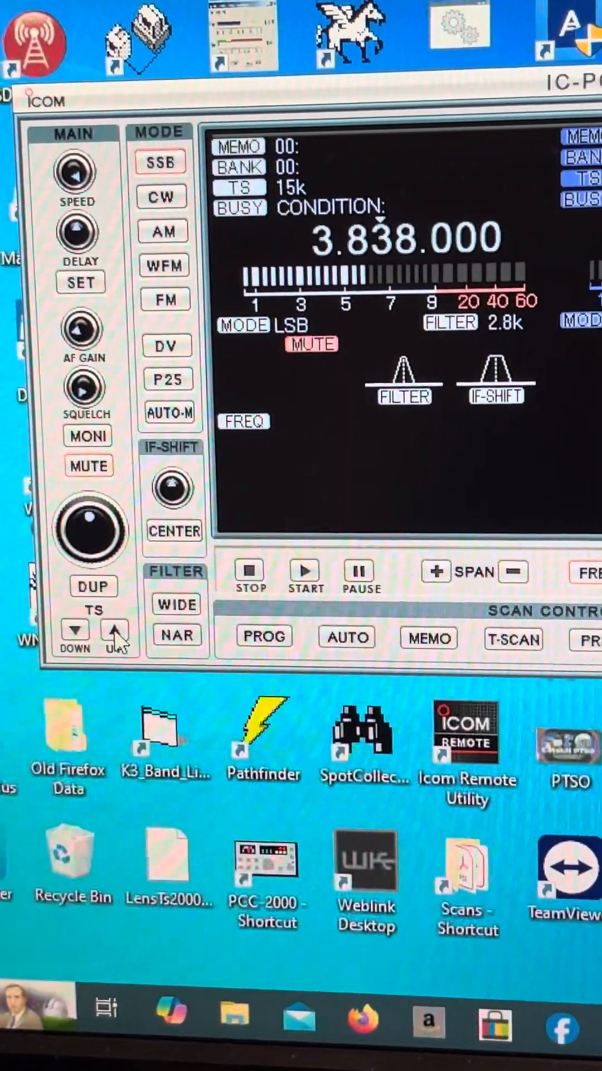
pyautogui.click(113, 630)
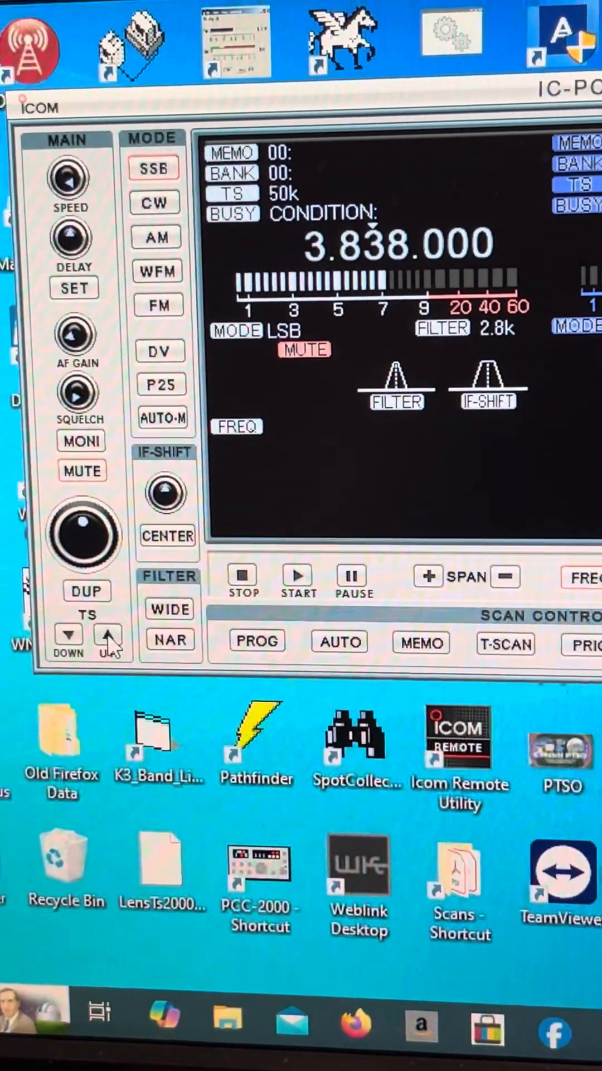
pyautogui.click(109, 635)
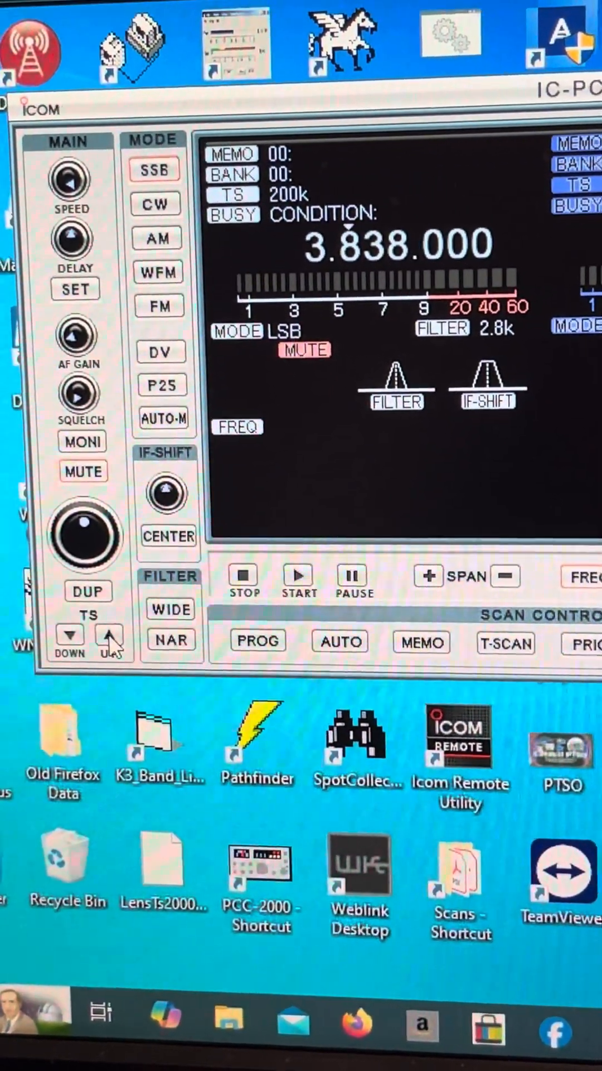
pyautogui.click(109, 635)
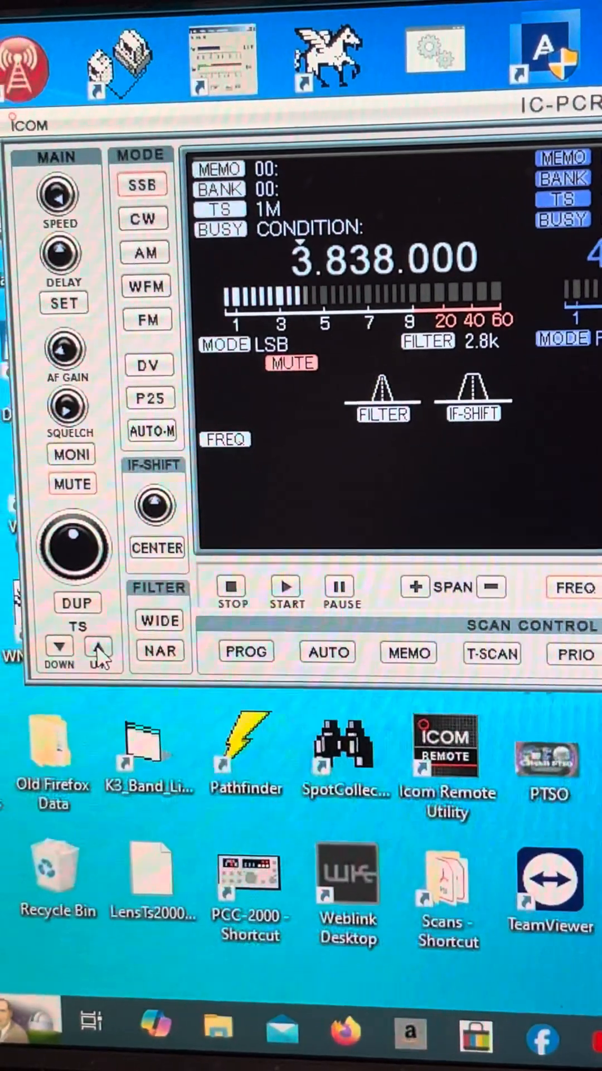
pyautogui.click(97, 645)
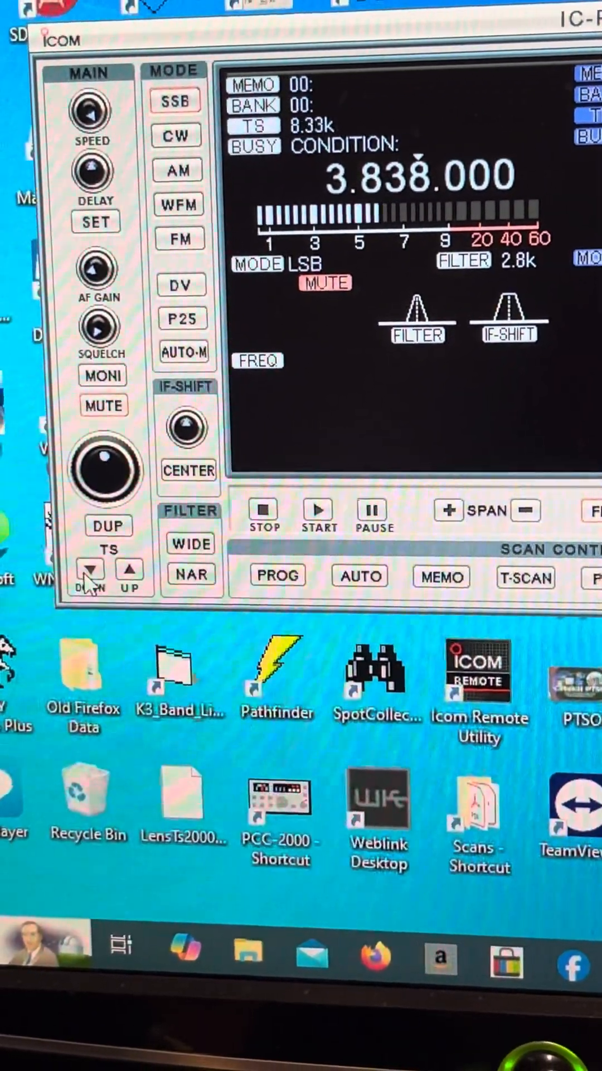
# Step: Lower the tuning step to 500, then to 10
pyautogui.click(91, 559)
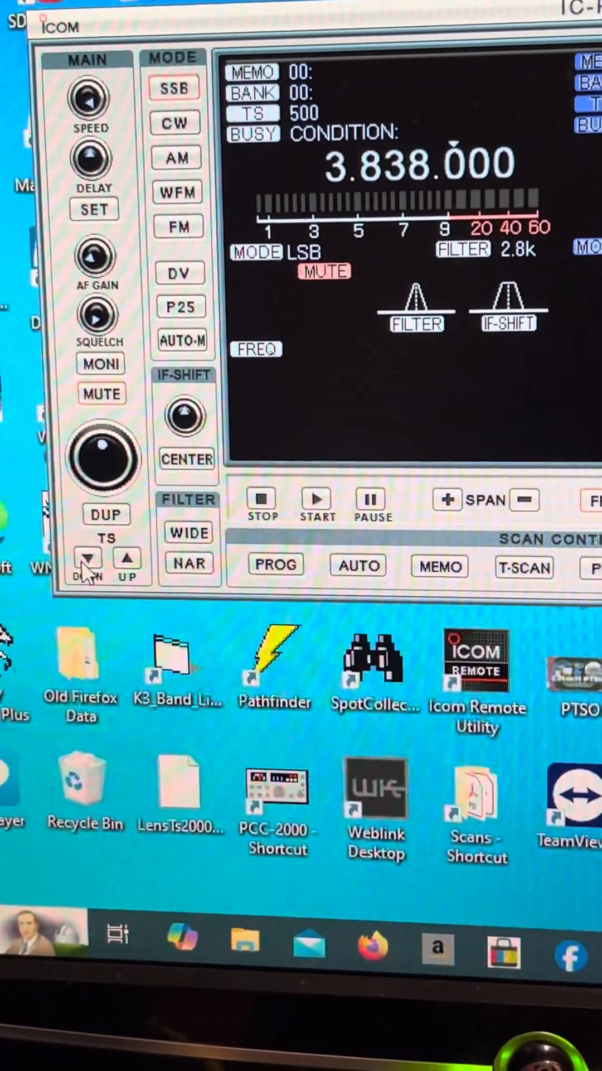
pyautogui.click(88, 557)
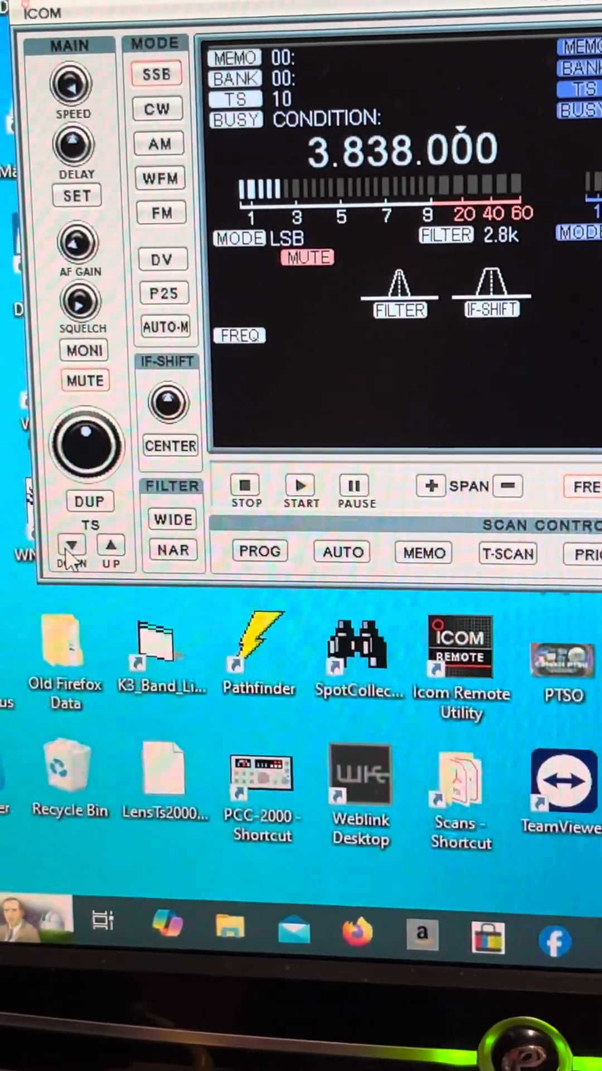